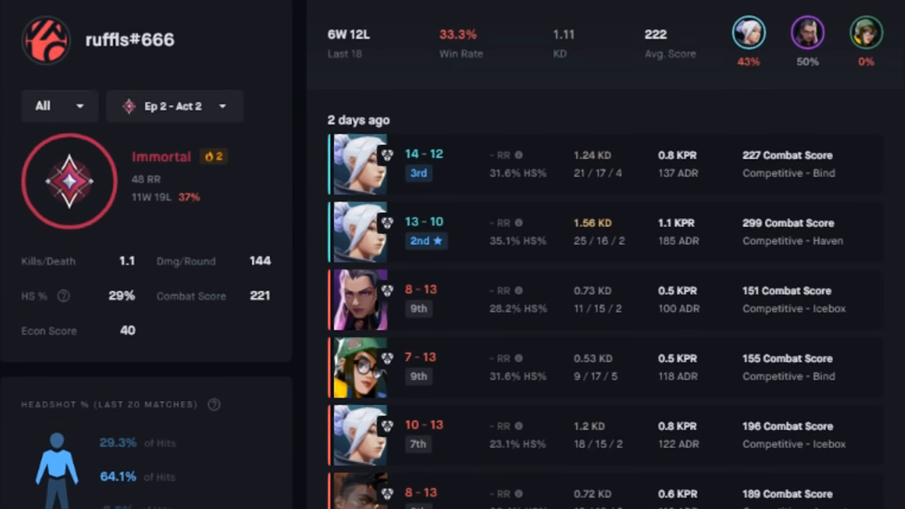
# Filter the video library by the Sova agent icon and browse the Recon Bolt lineup tips
pyautogui.scroll(-3)
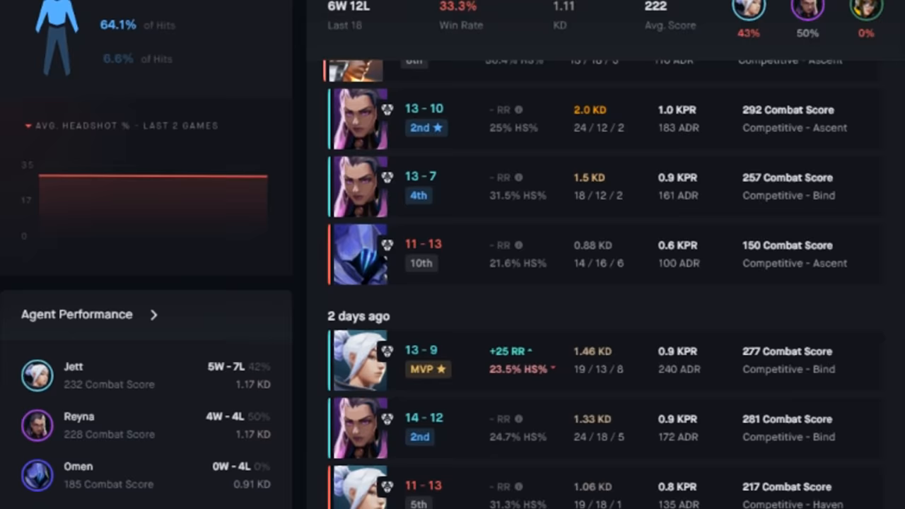
pyautogui.scroll(-3)
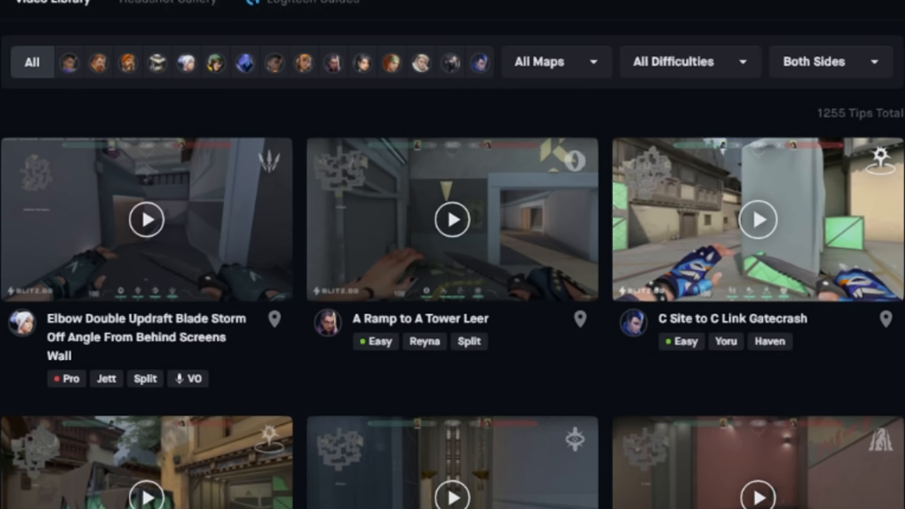
pyautogui.click(418, 62)
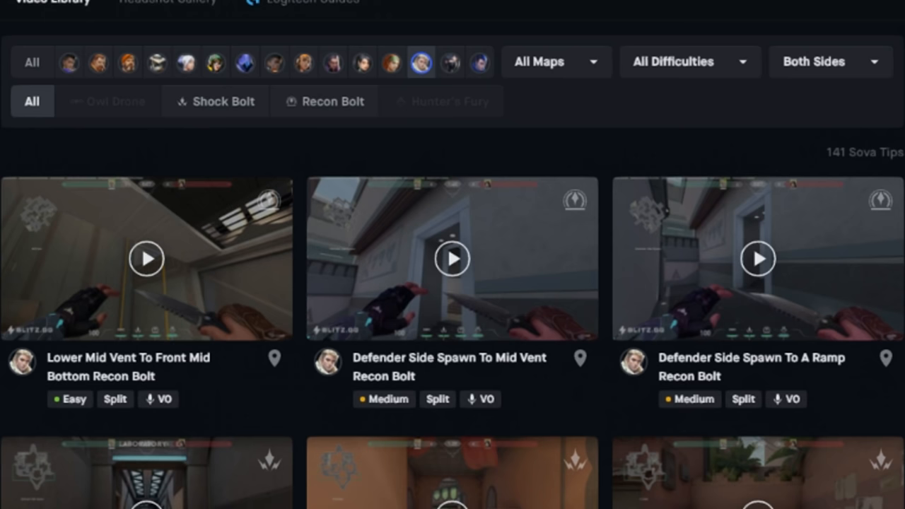
pyautogui.scroll(-3)
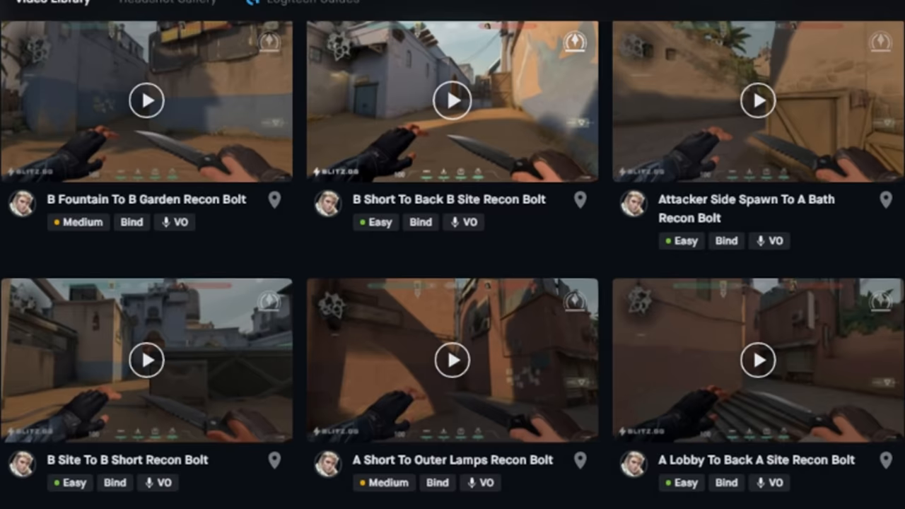